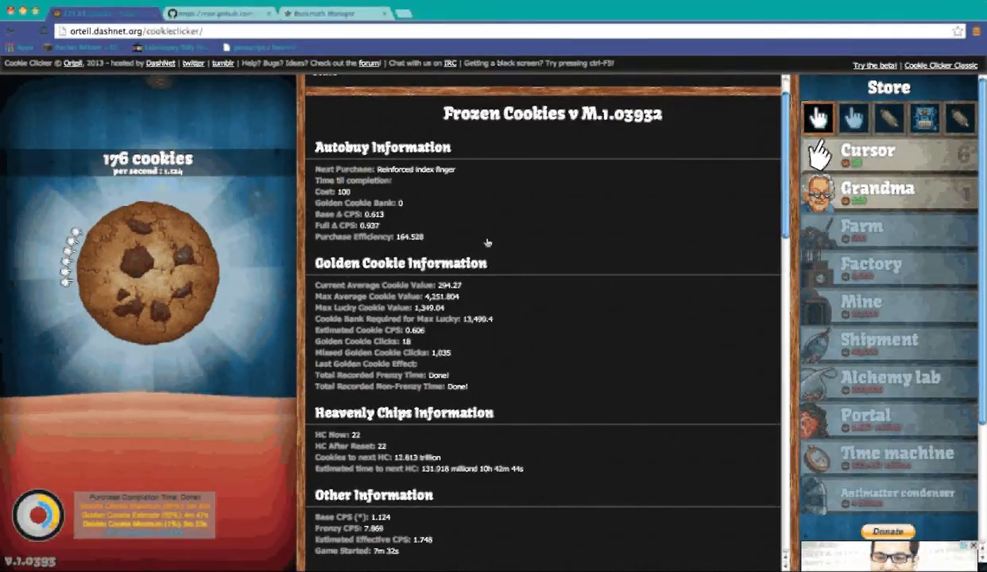
# Bake cookies by hand on the big cookie until the bakery reaches 201, then switch to the wiki tab
pyautogui.click(147, 278)
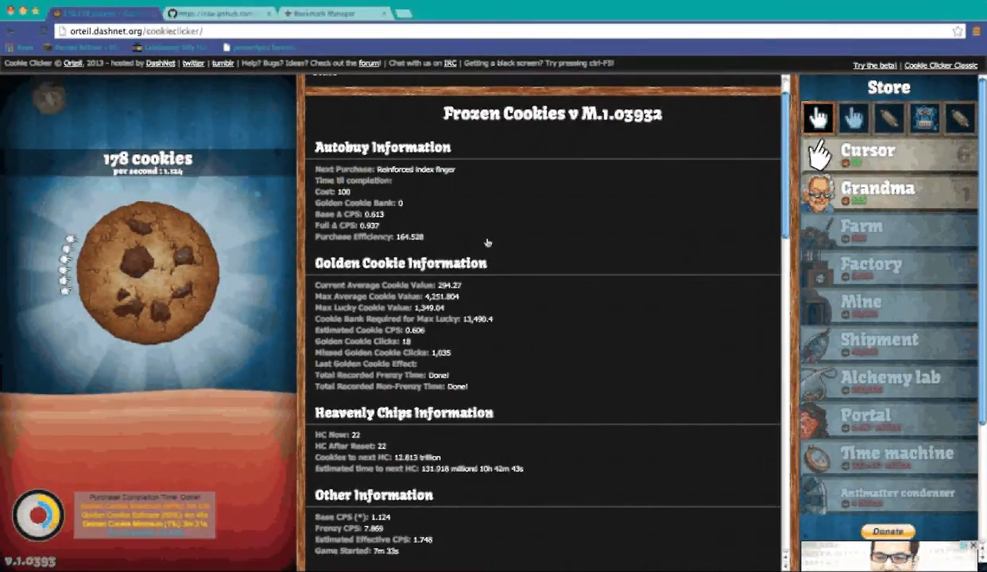
pyautogui.click(147, 270)
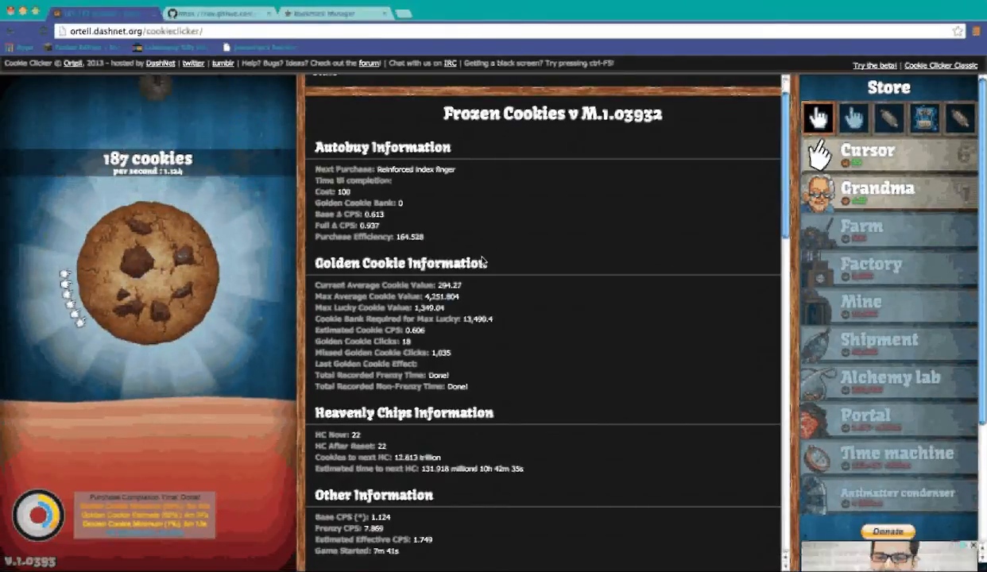
pyautogui.click(136, 267)
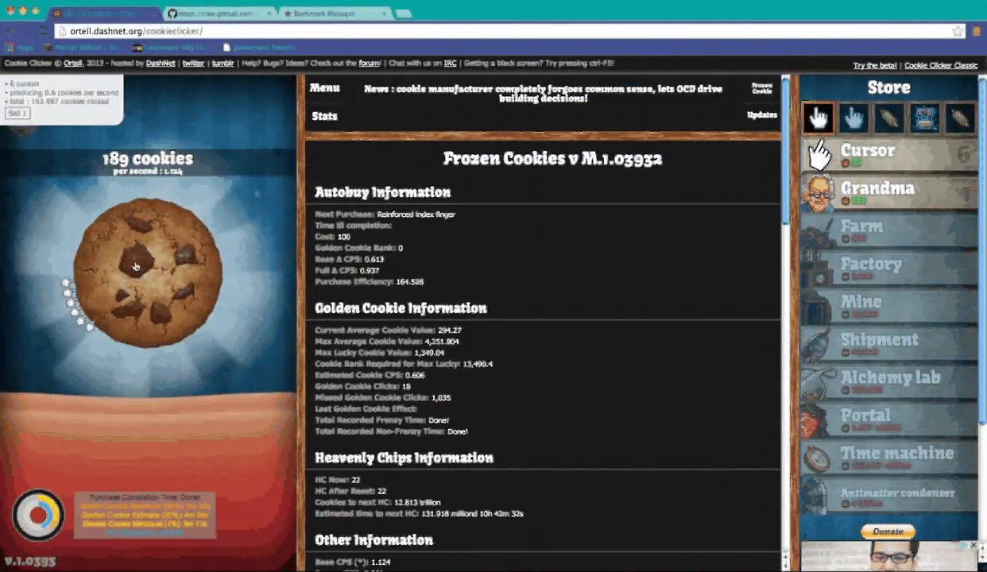
pyautogui.click(146, 273)
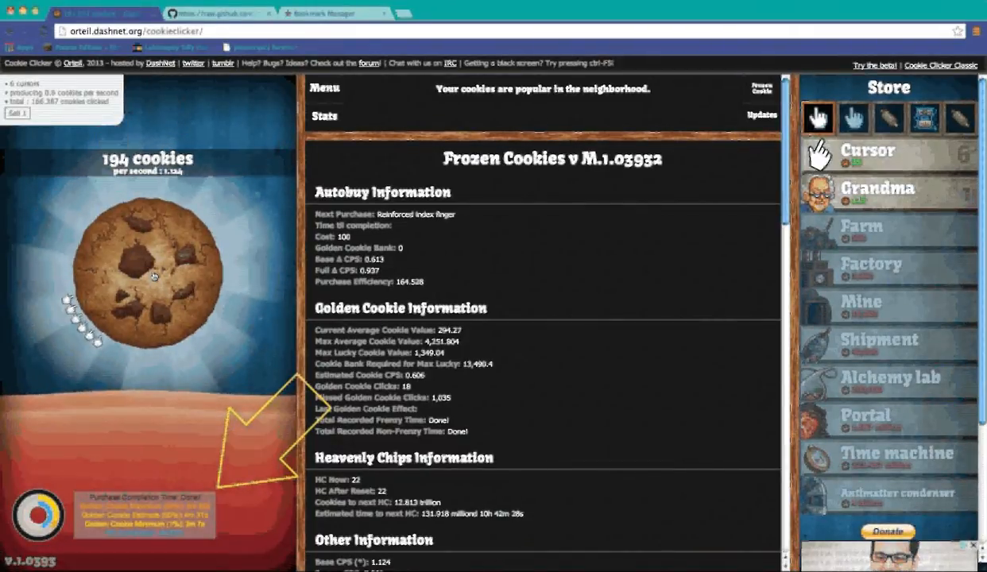
pyautogui.click(156, 274)
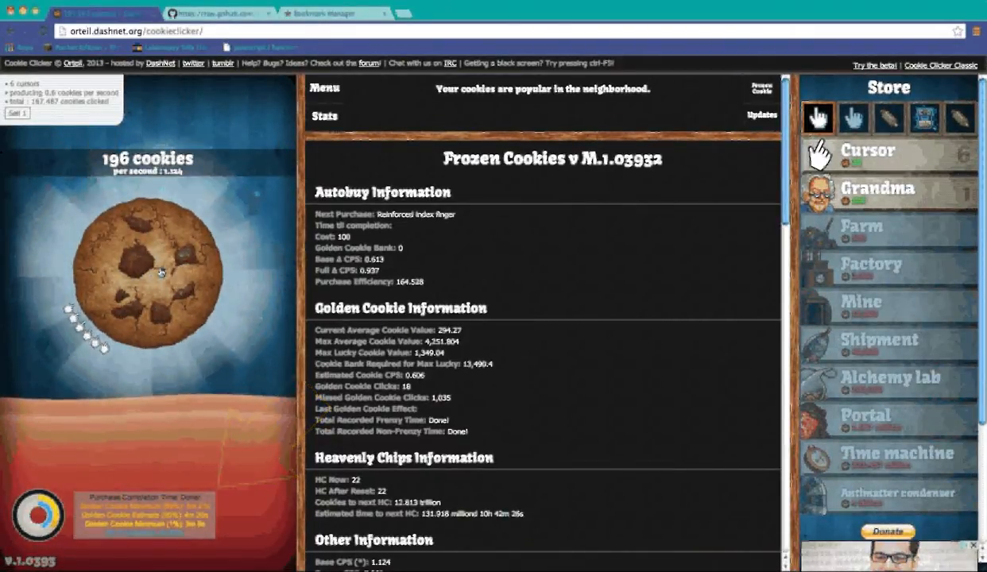
pyautogui.click(146, 273)
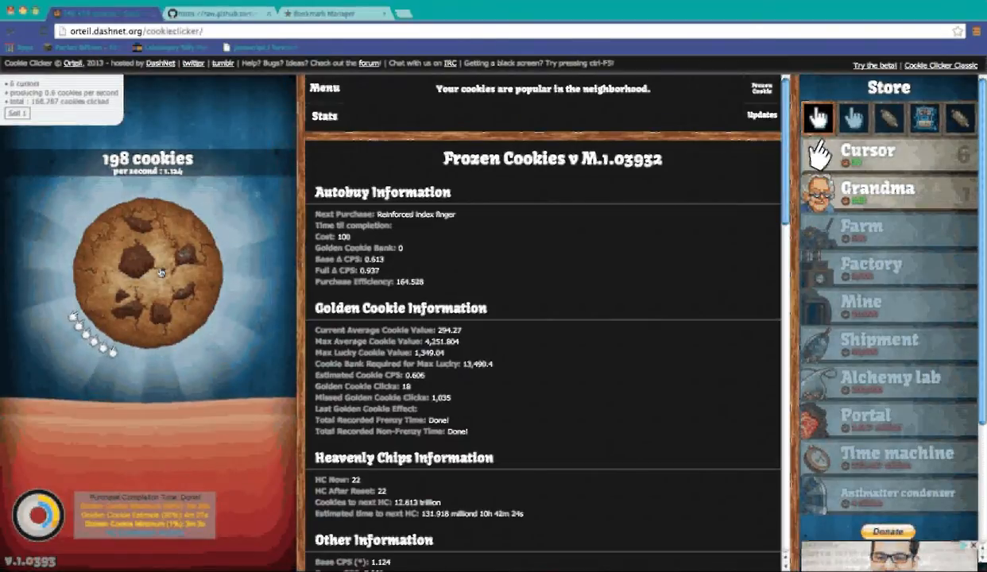
pyautogui.click(143, 270)
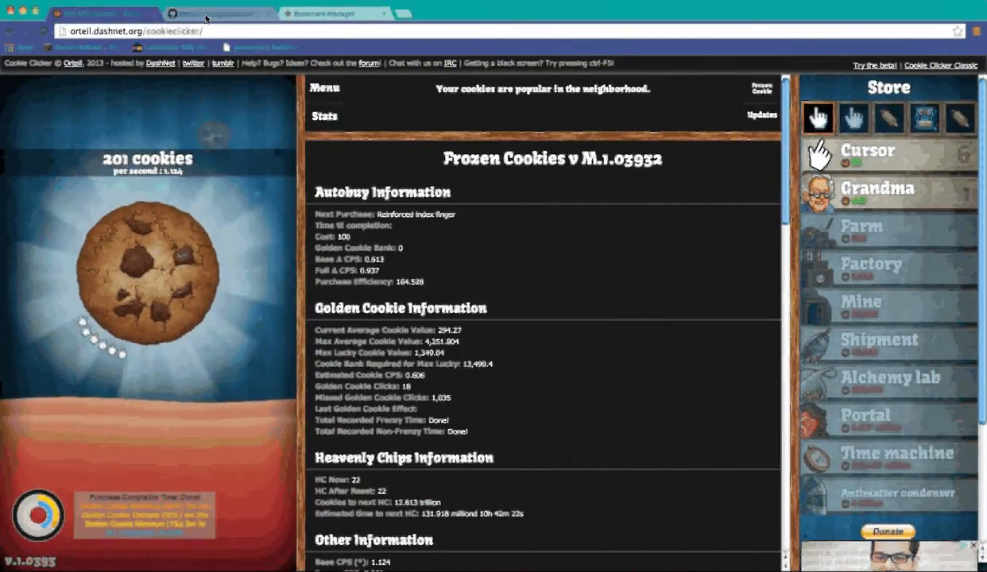
pyautogui.click(222, 12)
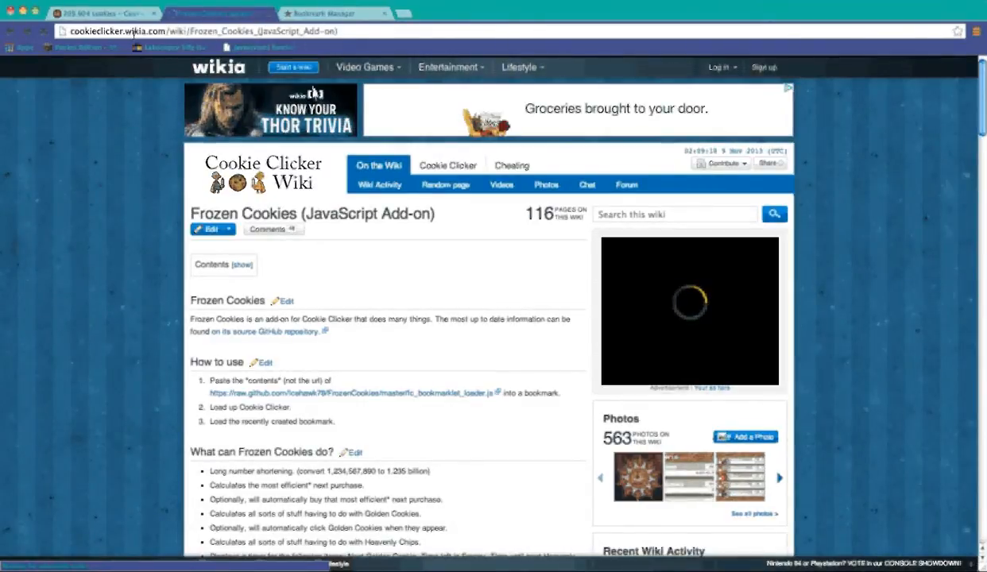
# Scroll the Frozen Cookies wiki page to the bookmarklet loader code and head to the bookmark manager
pyautogui.scroll(-3)
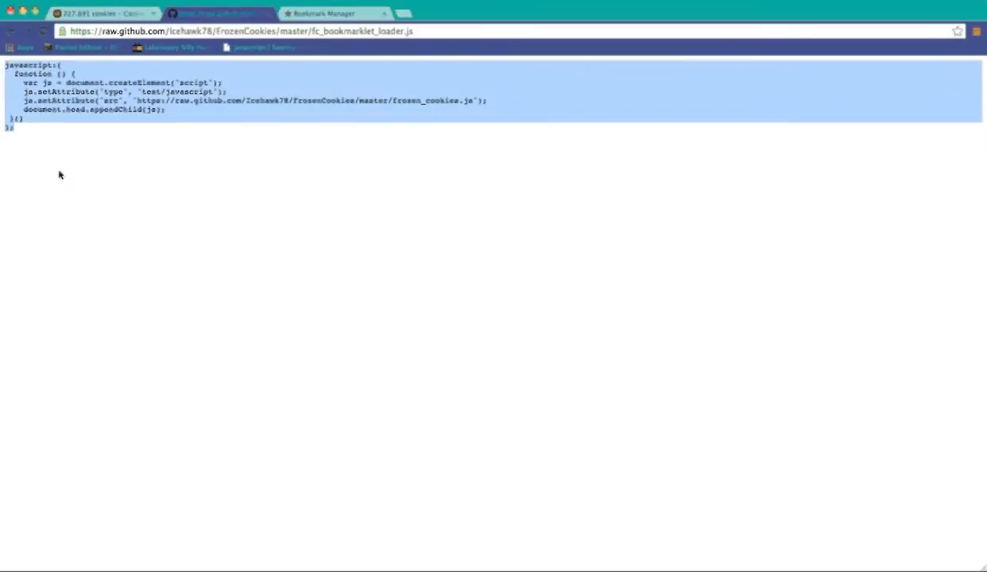
pyautogui.click(331, 12)
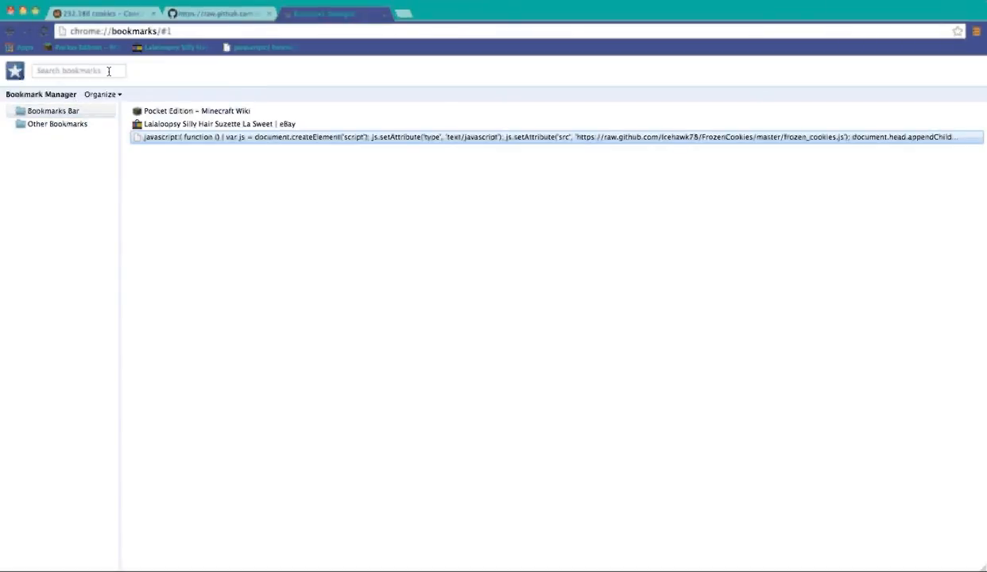
# Add a new bookmark for the Frozen Cookies loader via Organize > Add Page and return to Cookie Clicker
pyautogui.click(102, 94)
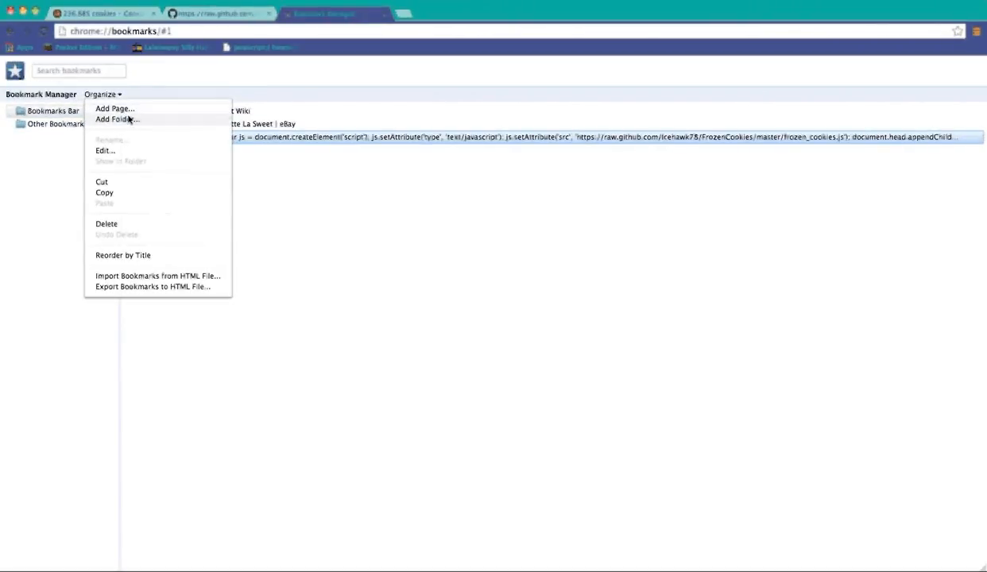
pyautogui.click(114, 109)
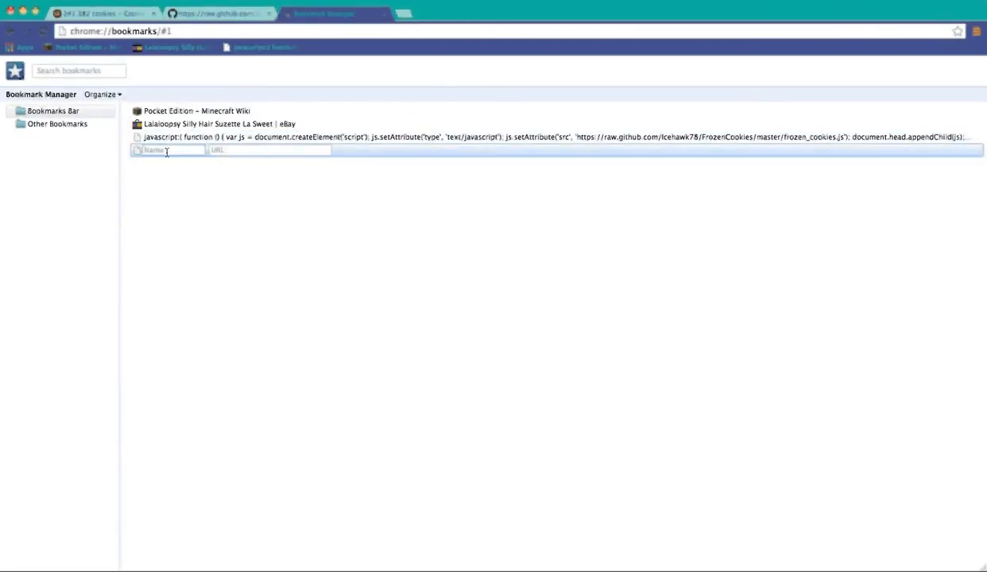
pyautogui.click(96, 13)
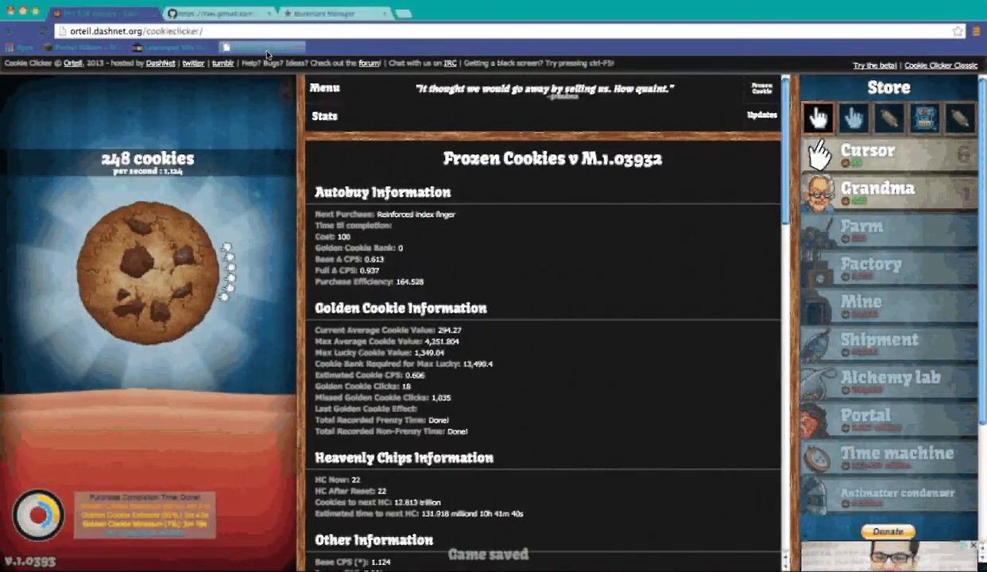
# Buy the Reinforced index finger upgrade and another Cursor from the Store
pyautogui.click(147, 273)
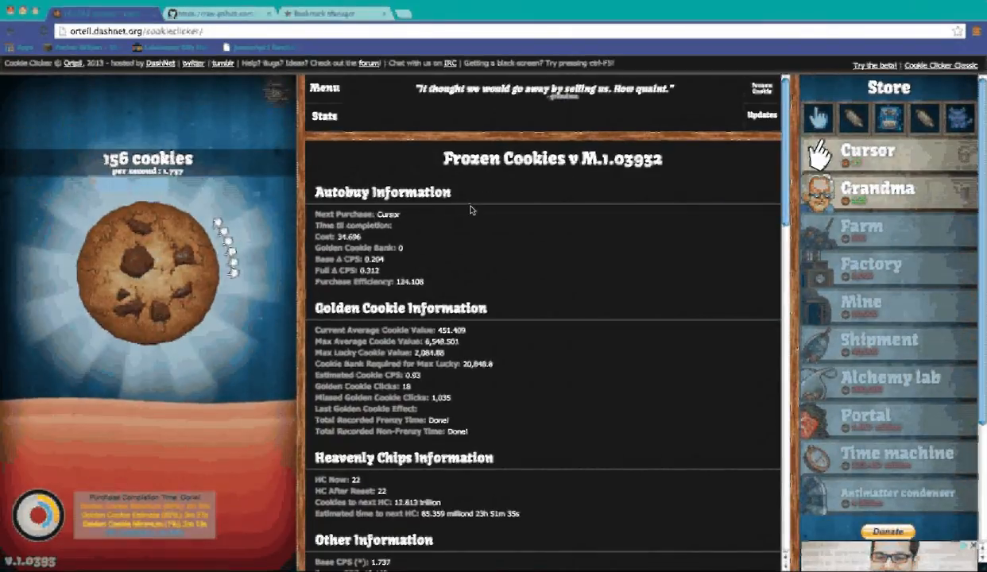
pyautogui.click(146, 283)
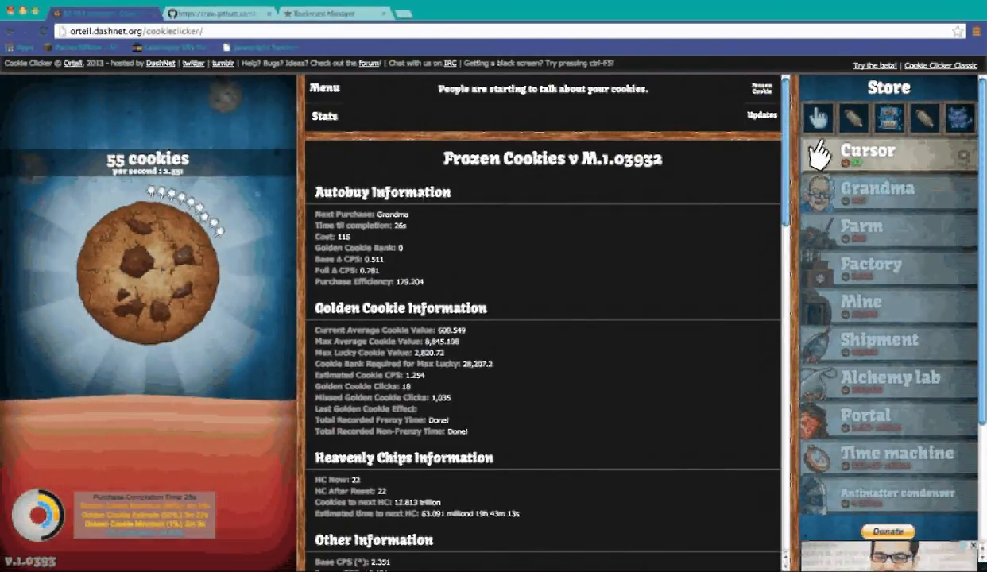
# Bake cookies by hand to rebuild the count from 60 to 148 so Grandma becomes available
pyautogui.click(146, 286)
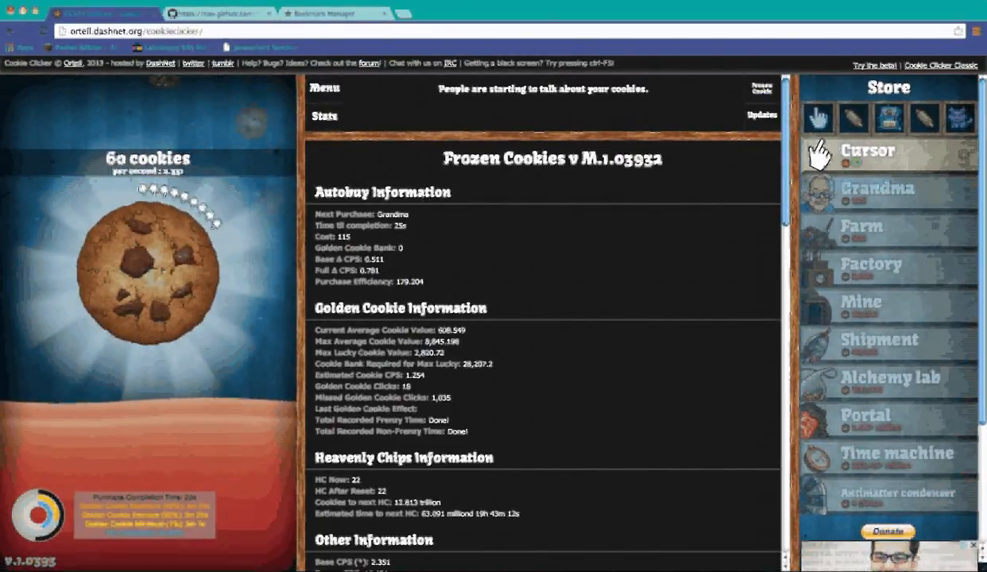
pyautogui.click(146, 278)
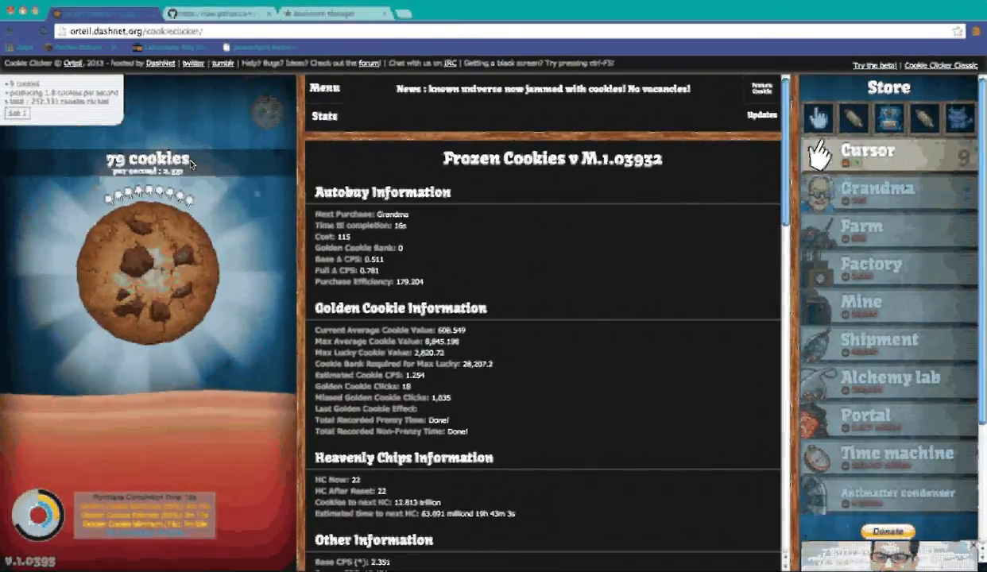
pyautogui.click(146, 262)
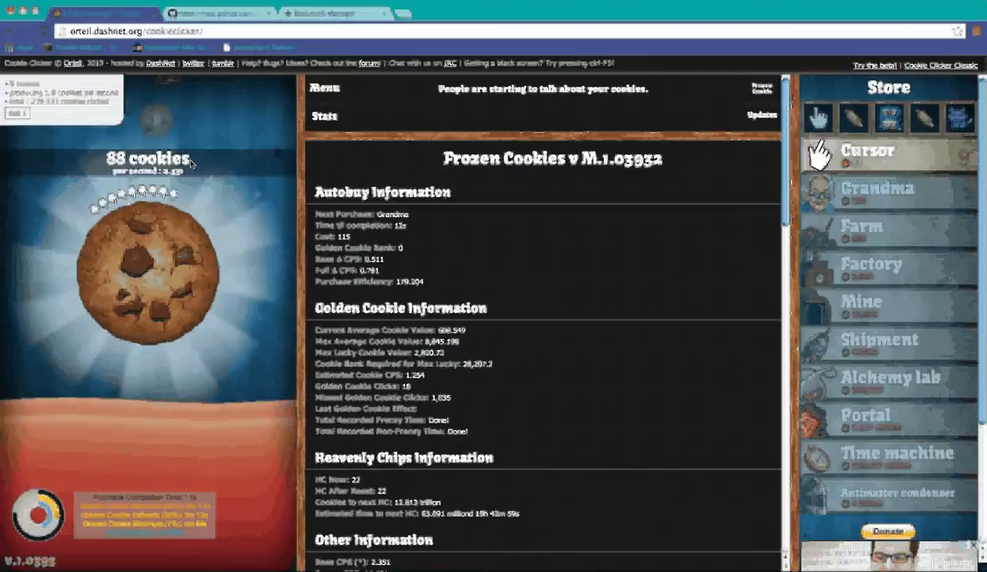
pyautogui.click(147, 279)
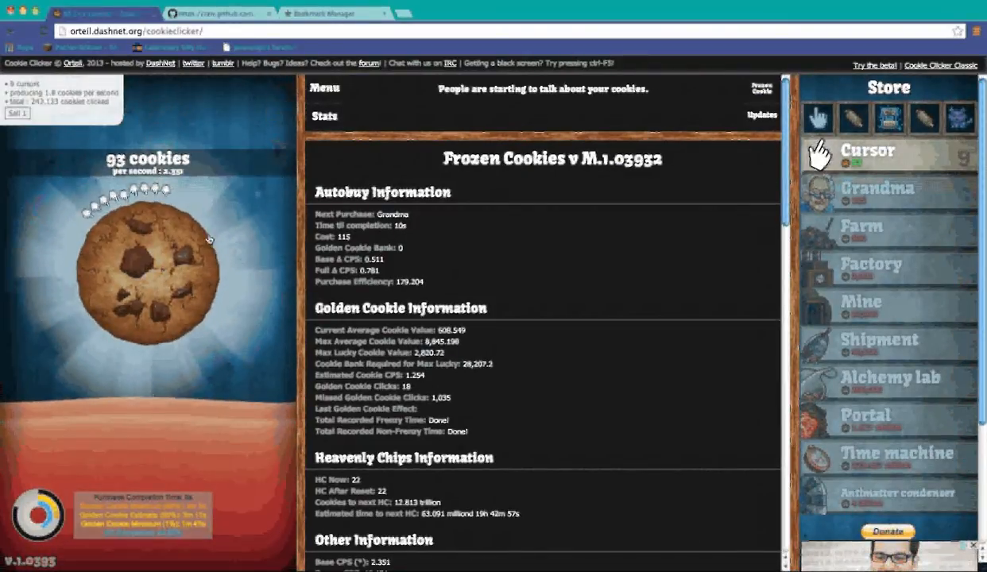
pyautogui.click(146, 270)
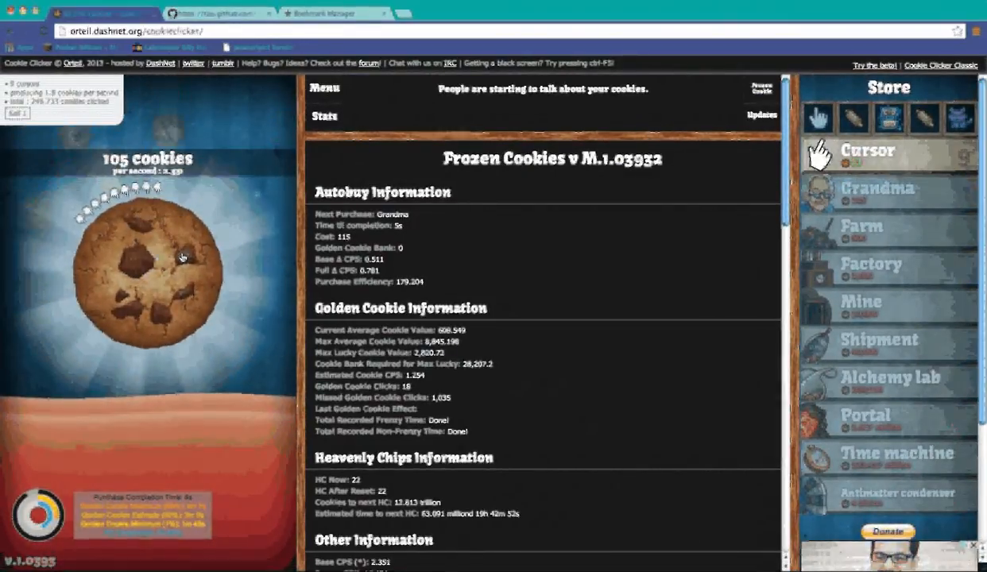
pyautogui.click(147, 273)
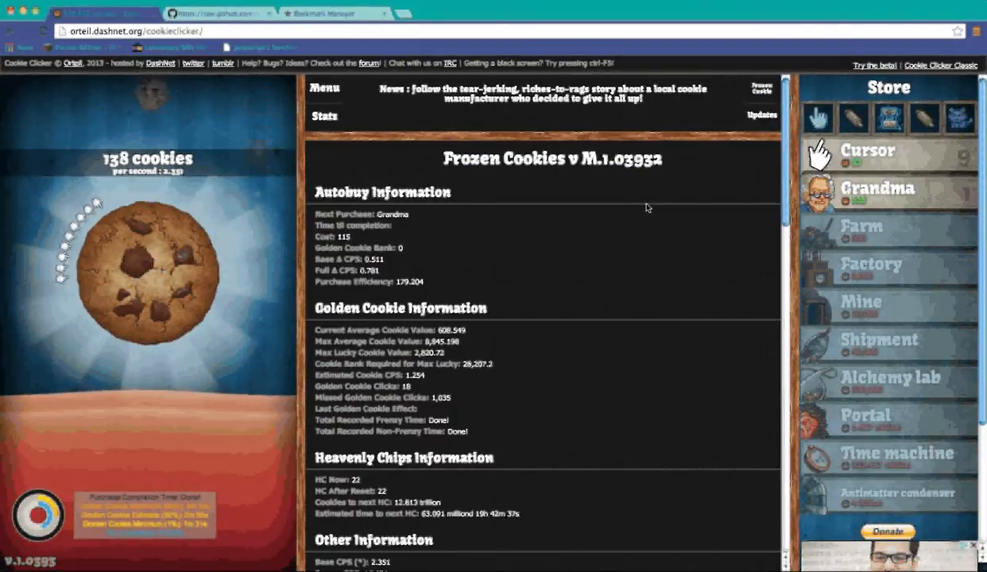
pyautogui.click(146, 273)
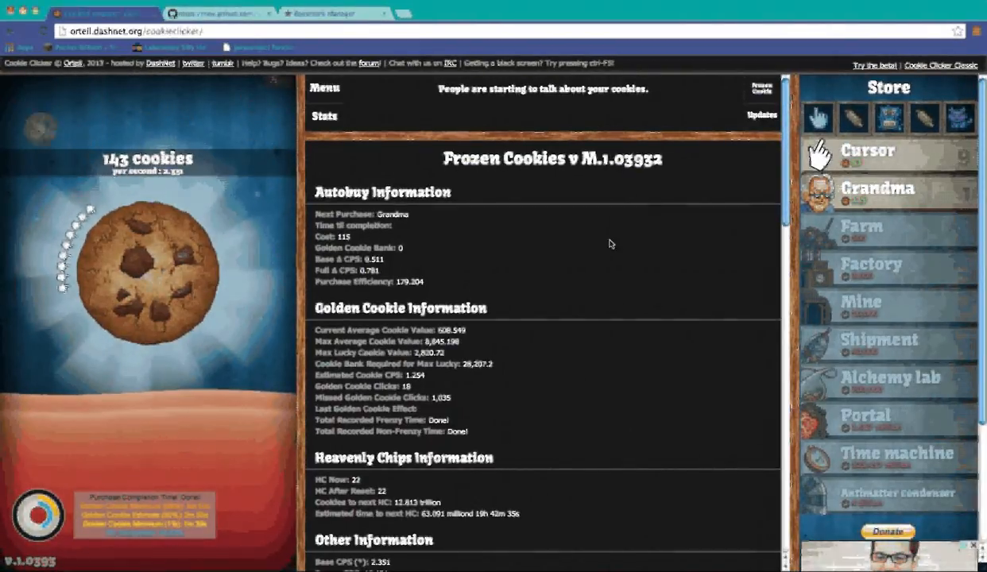
pyautogui.click(146, 273)
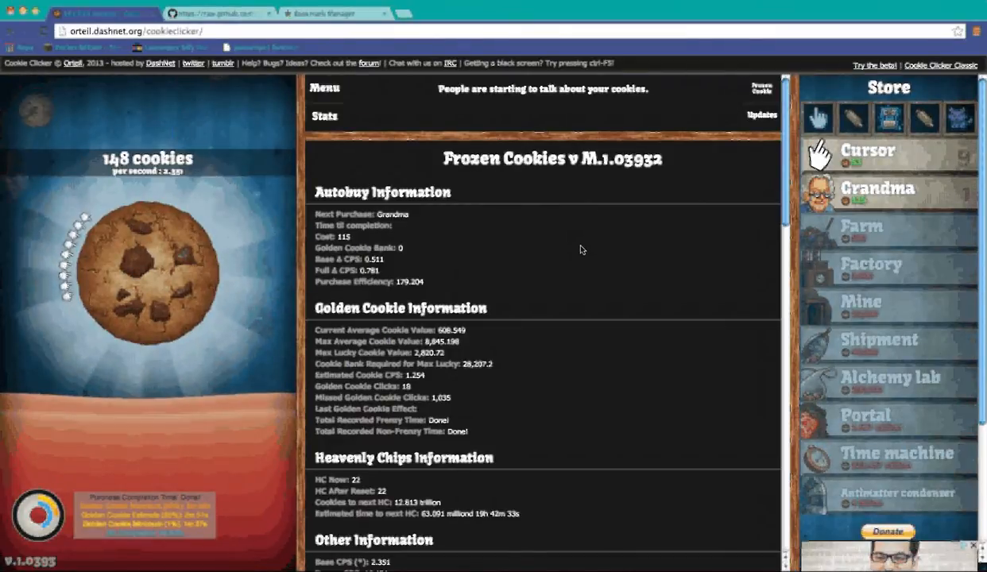